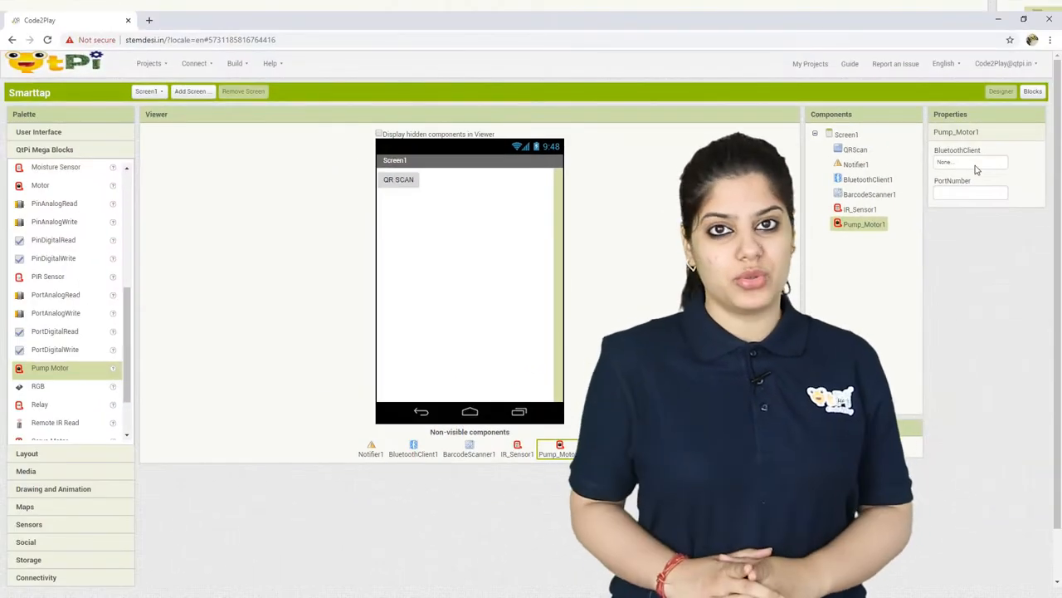
# Assign BluetoothClient1 as Pump_Motor1's BluetoothClient in the Properties panel and confirm
pyautogui.click(970, 163)
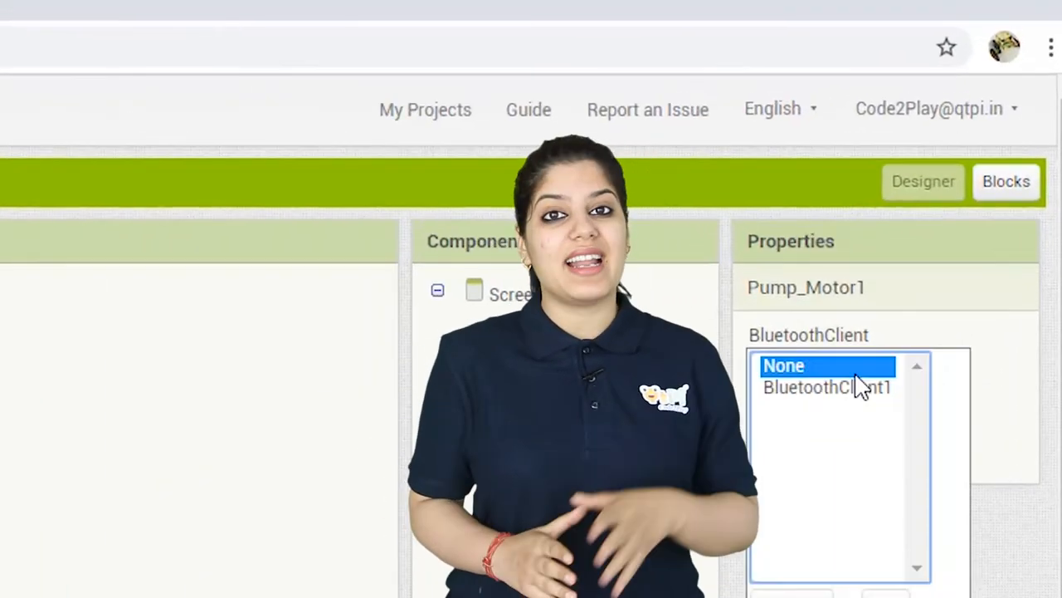
pyautogui.click(829, 388)
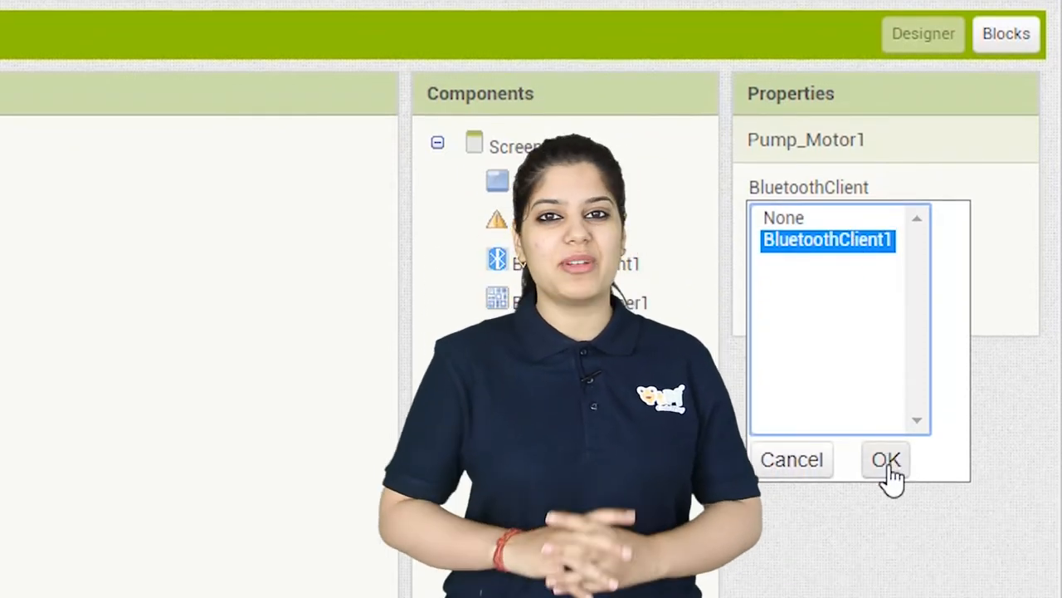
pyautogui.click(882, 460)
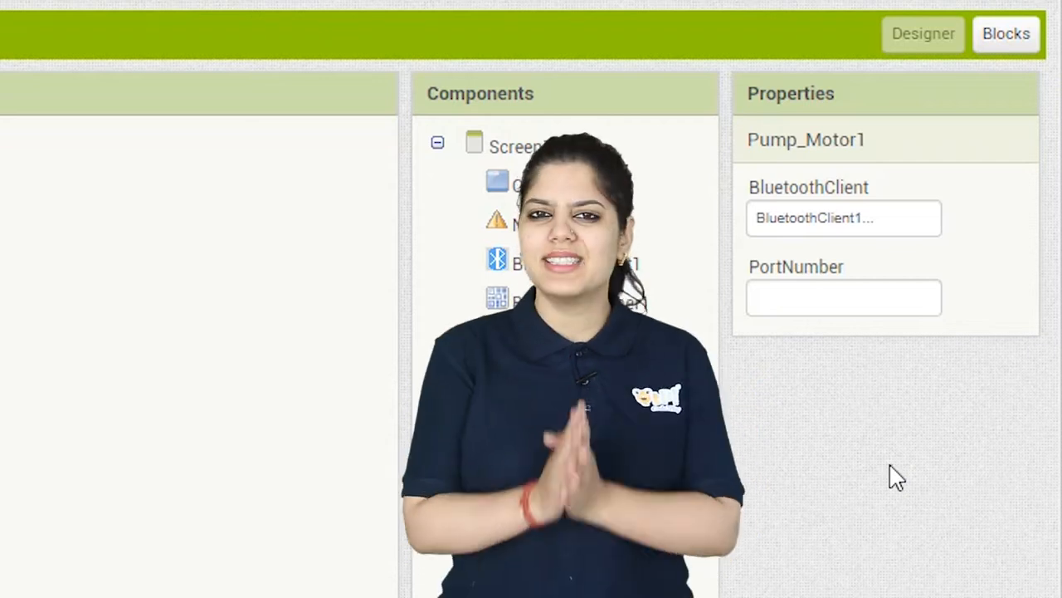